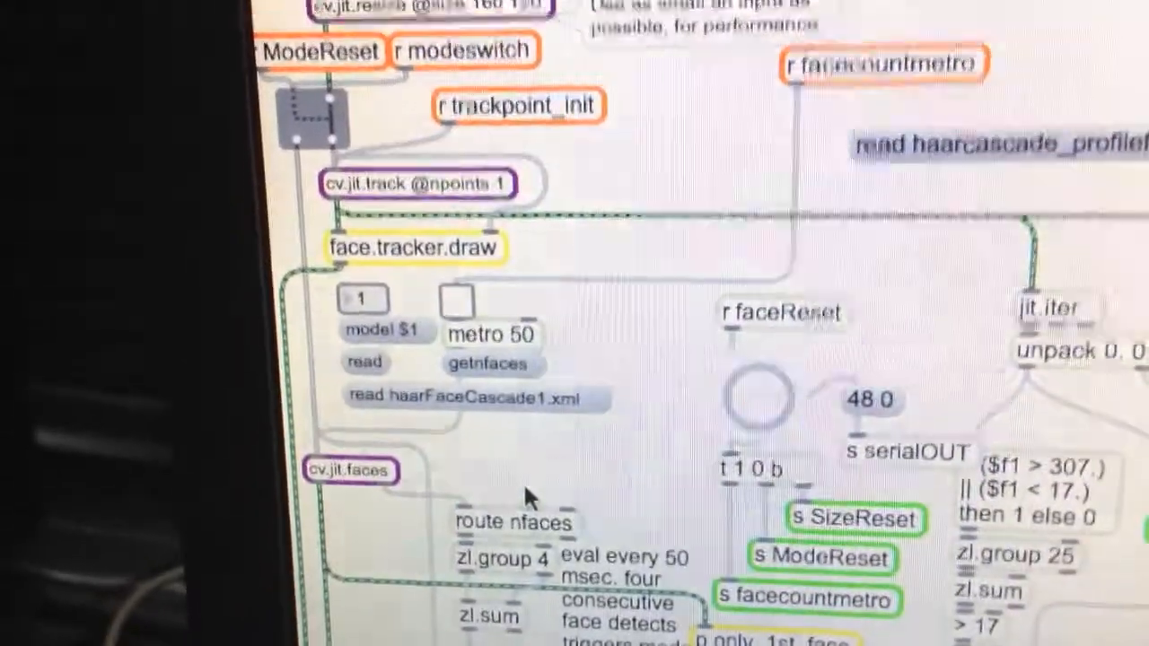
scroll("down", 3)
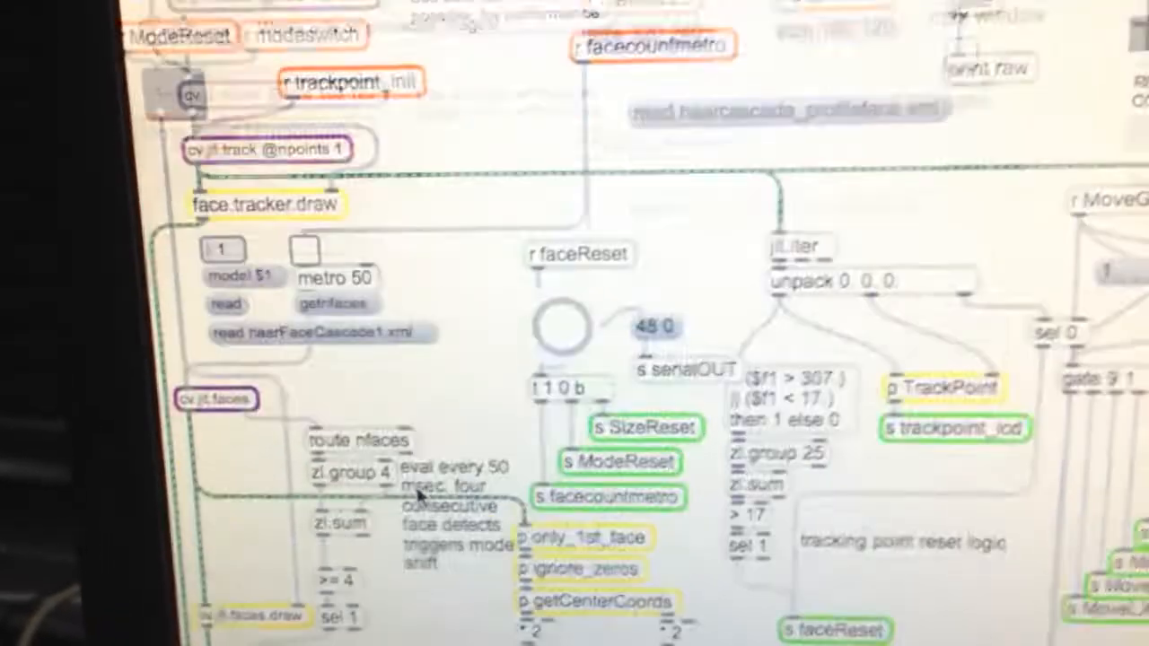
scroll("down", 3)
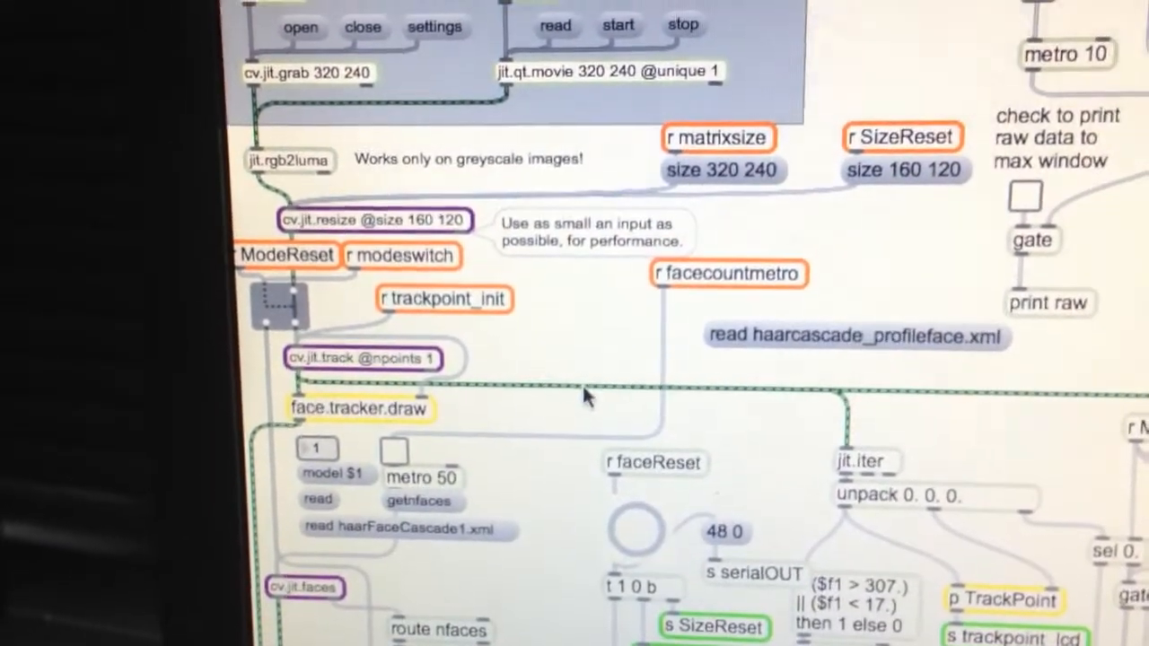
scroll("down", 3)
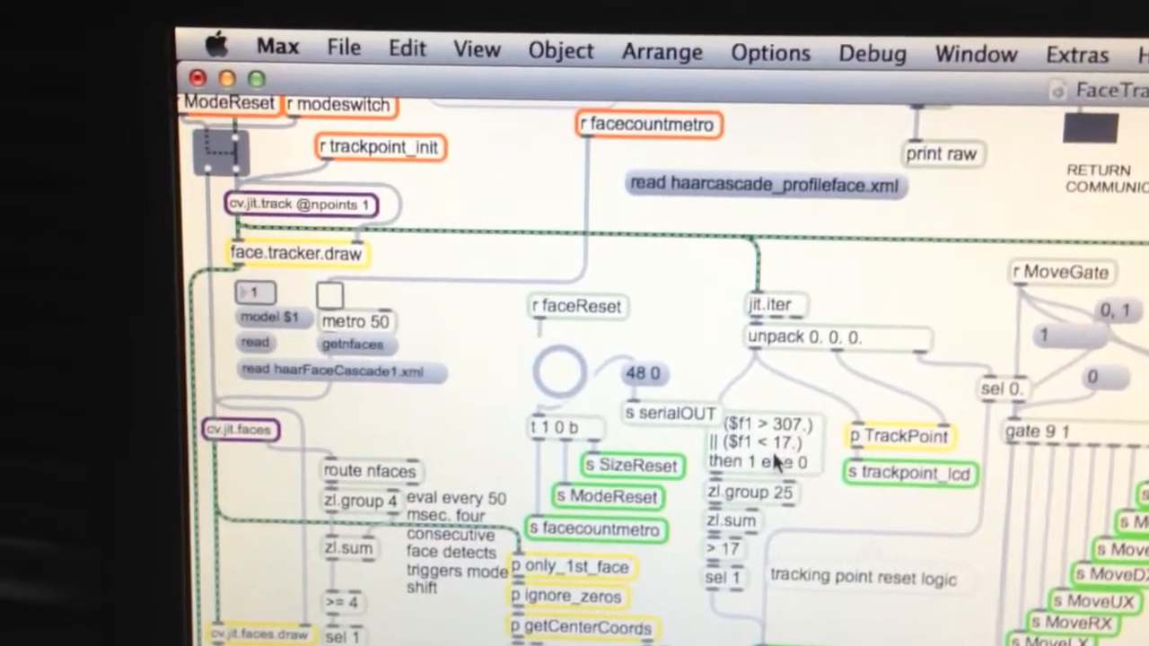
scroll("down", 3)
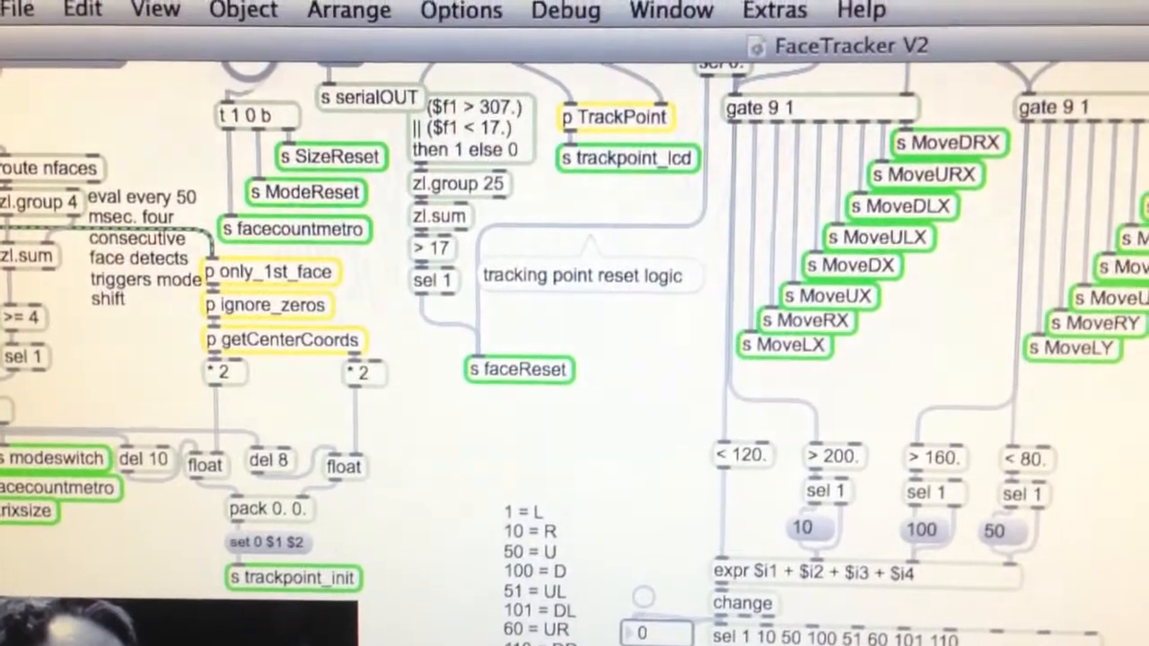
scroll("down", 3)
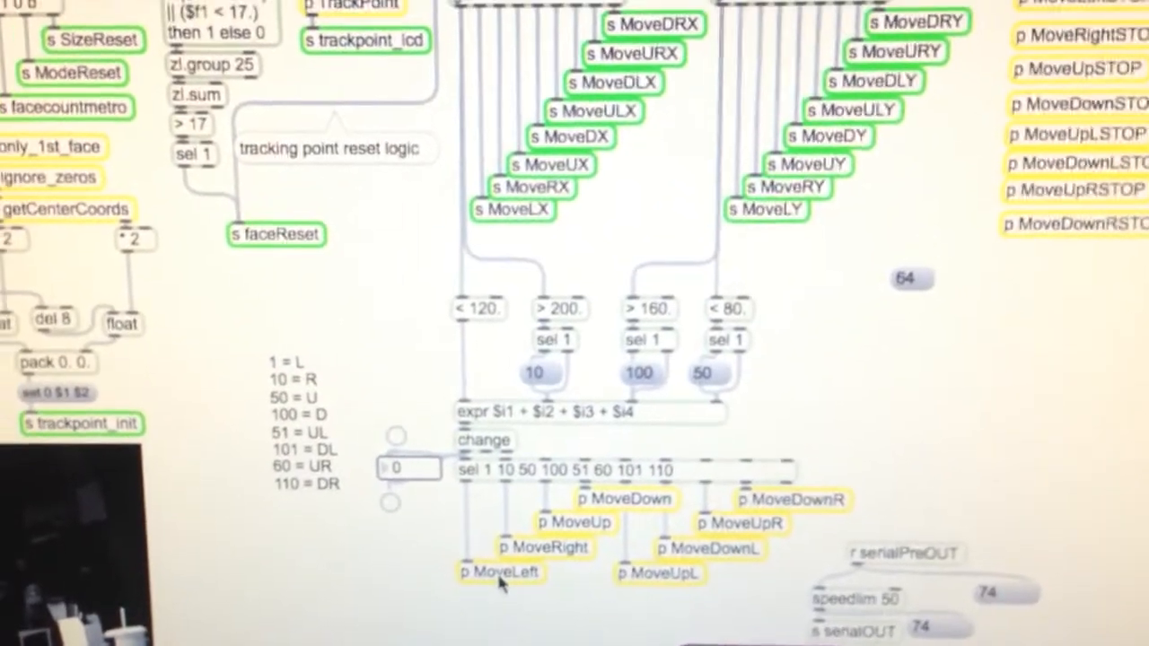
double_click(501, 573)
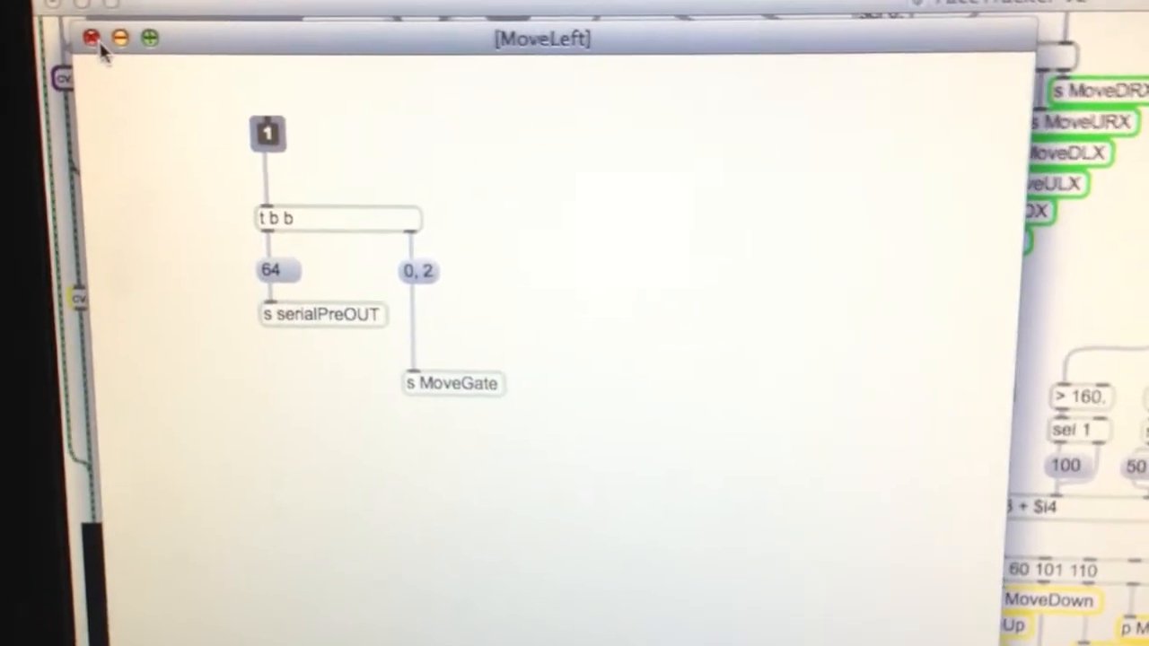
left_click(90, 38)
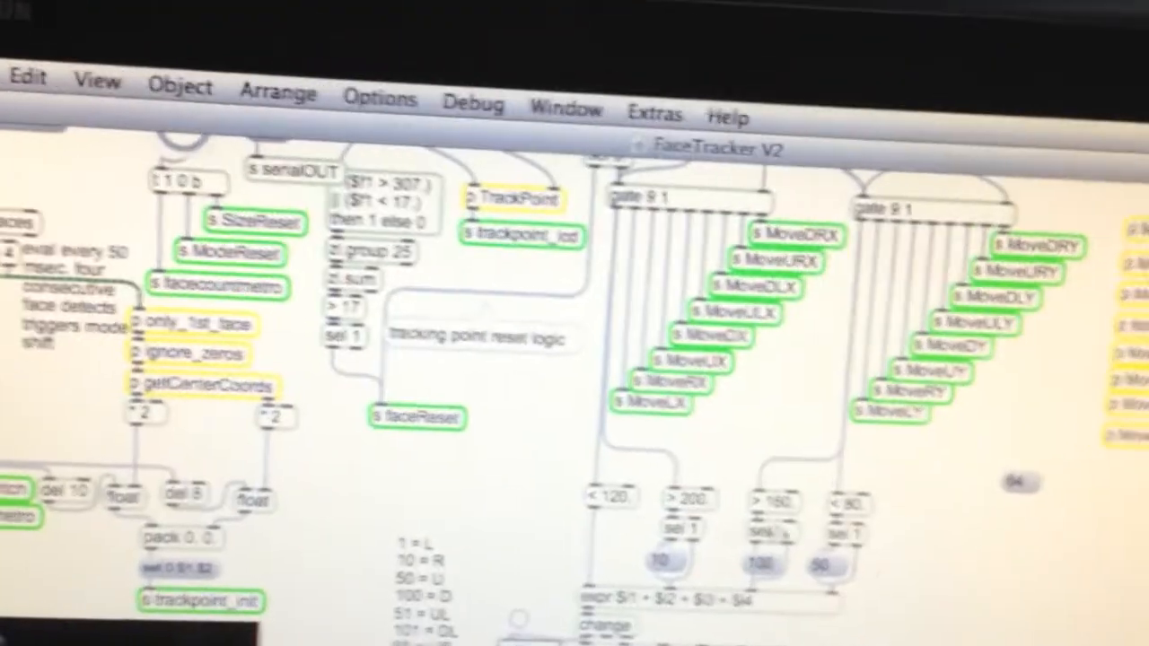